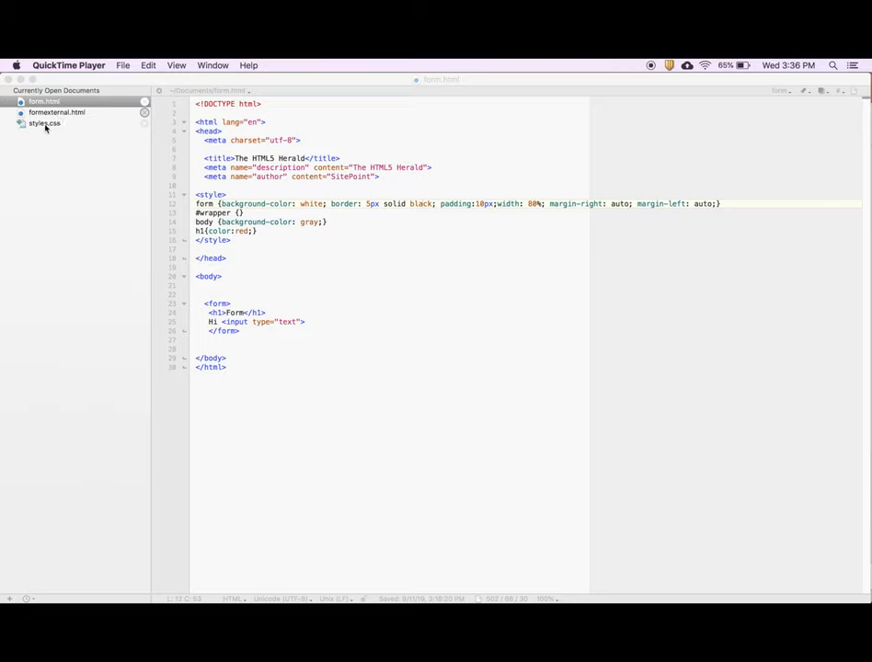
View form.html in Safari: red Form heading in a bordered white box on gray
click(48, 101)
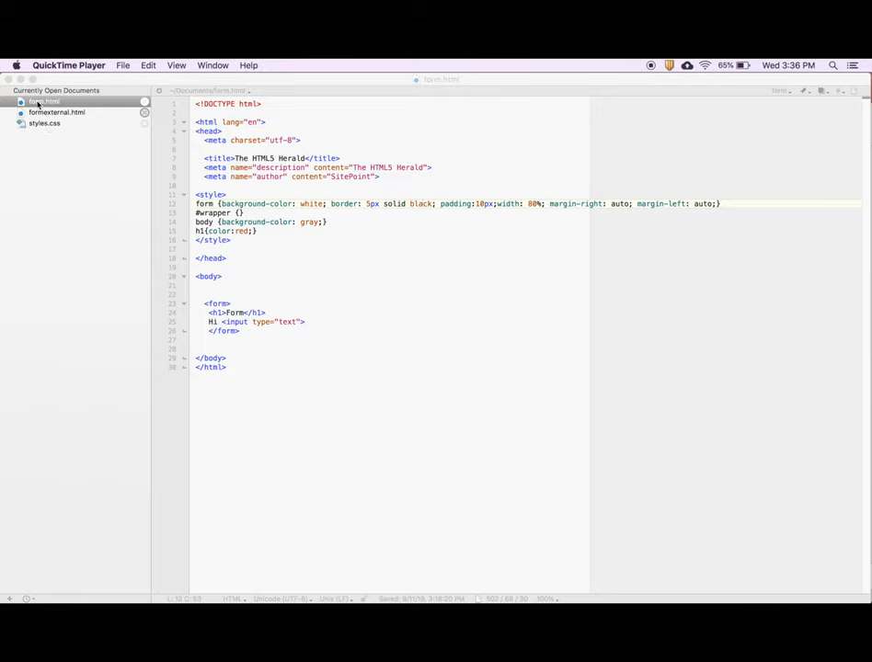
mouse_move(74, 106)
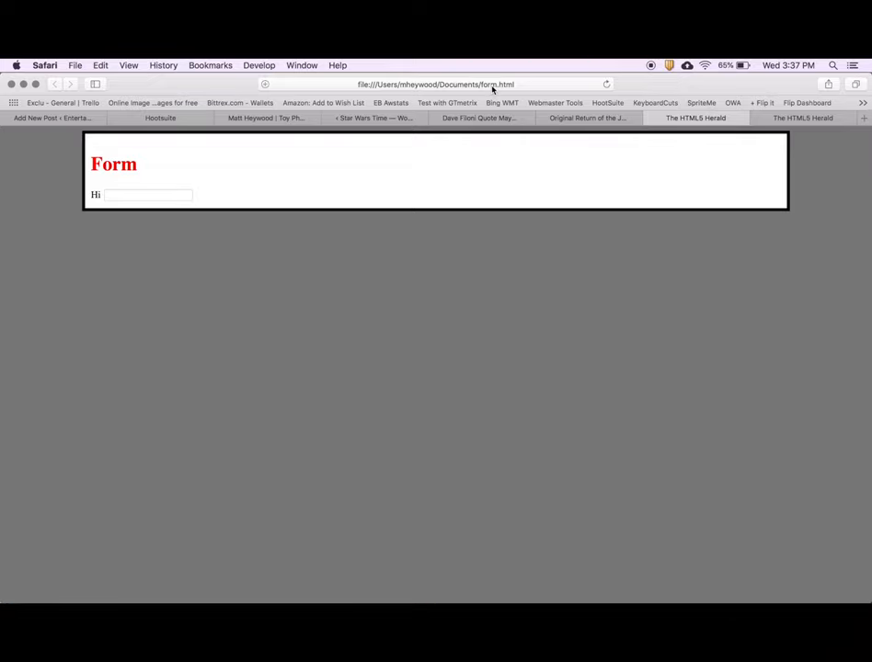
mouse_move(544, 562)
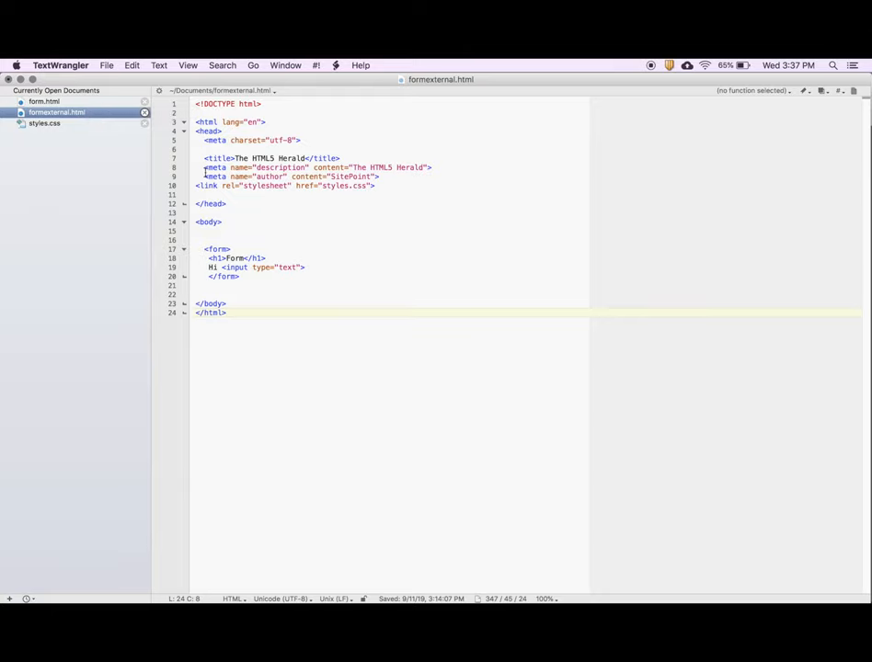
Select line 10 of formexternal.html, the <link> pulling in styles.css
click(197, 183)
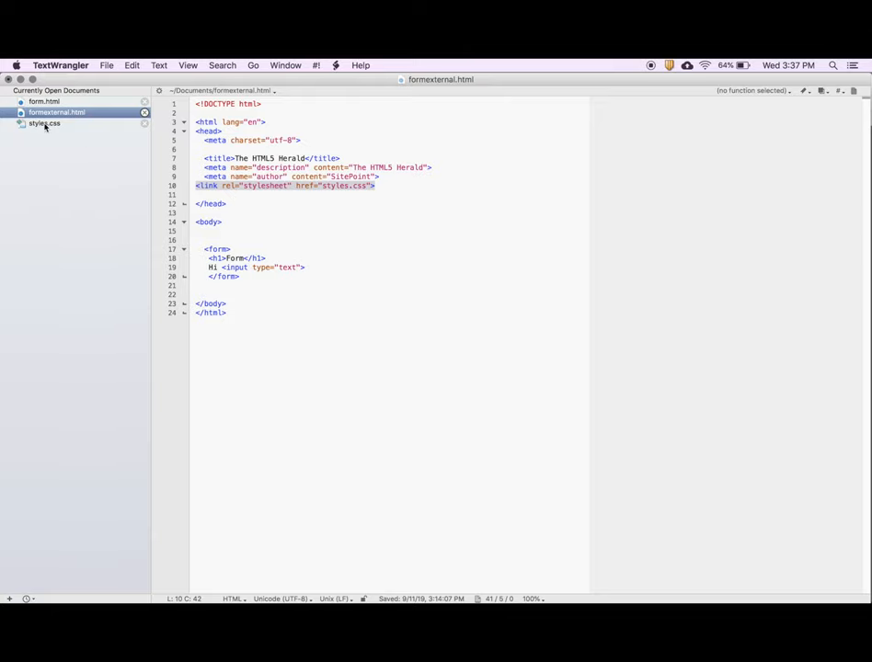
click(44, 124)
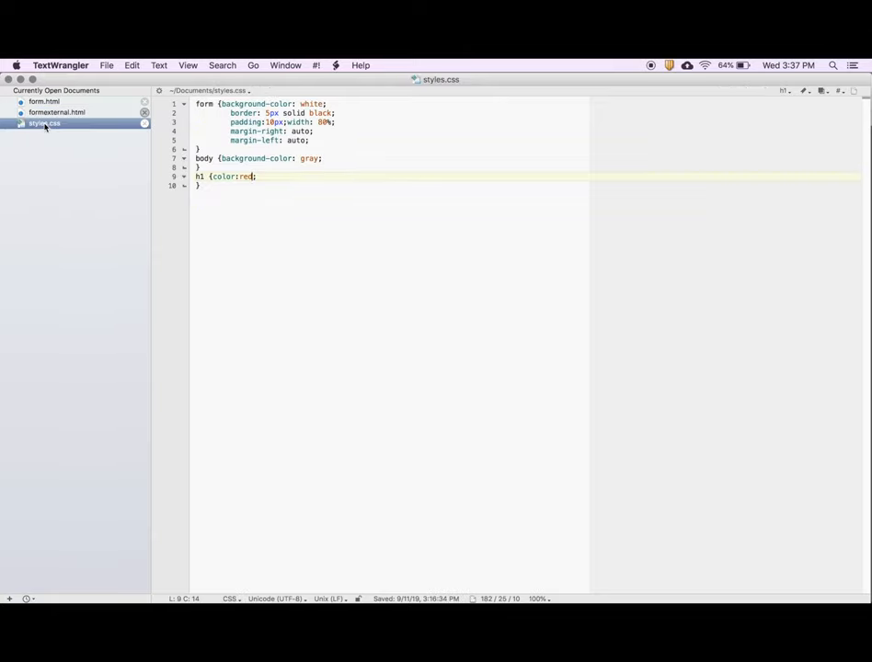
click(57, 112)
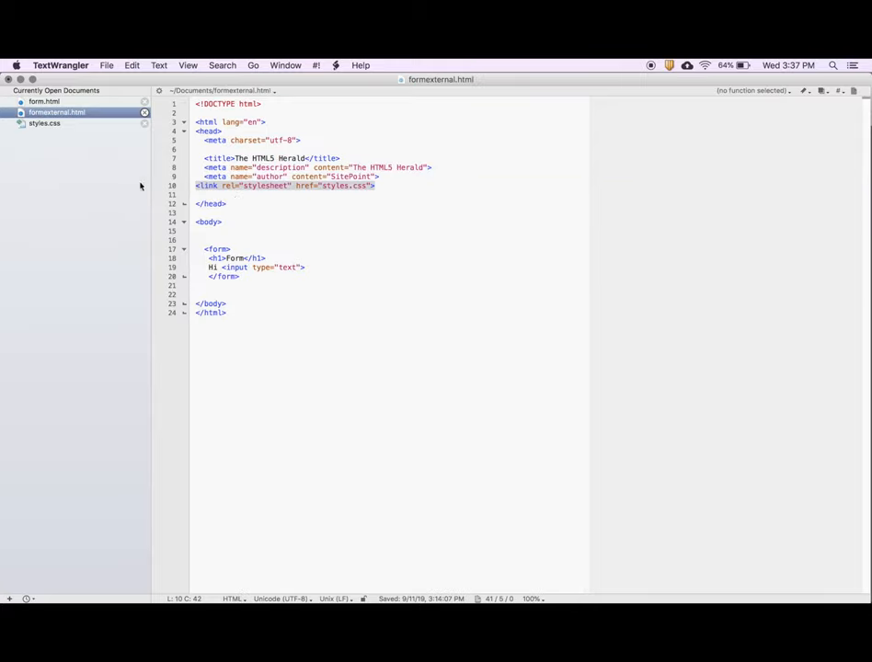
mouse_move(87, 187)
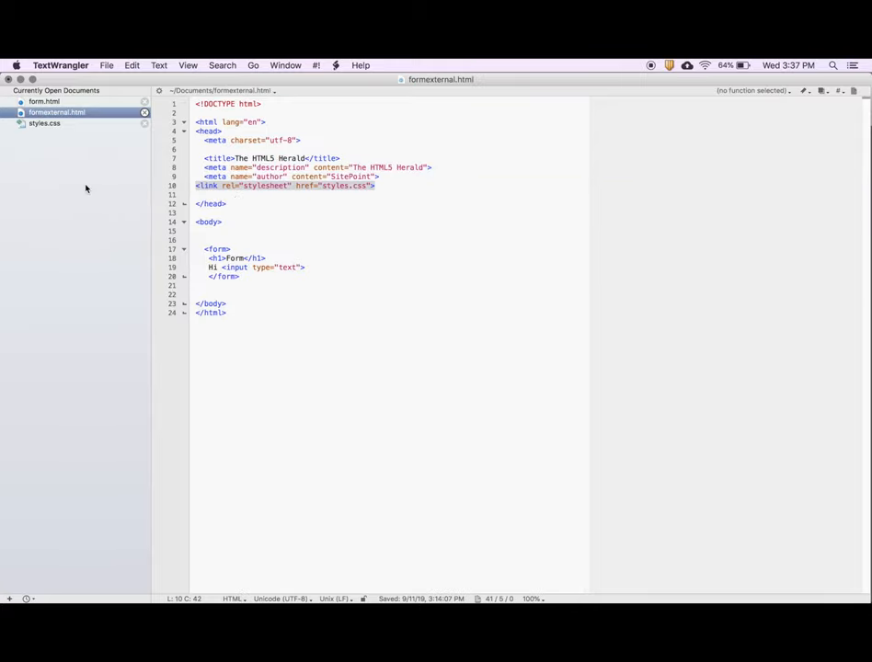
click(44, 125)
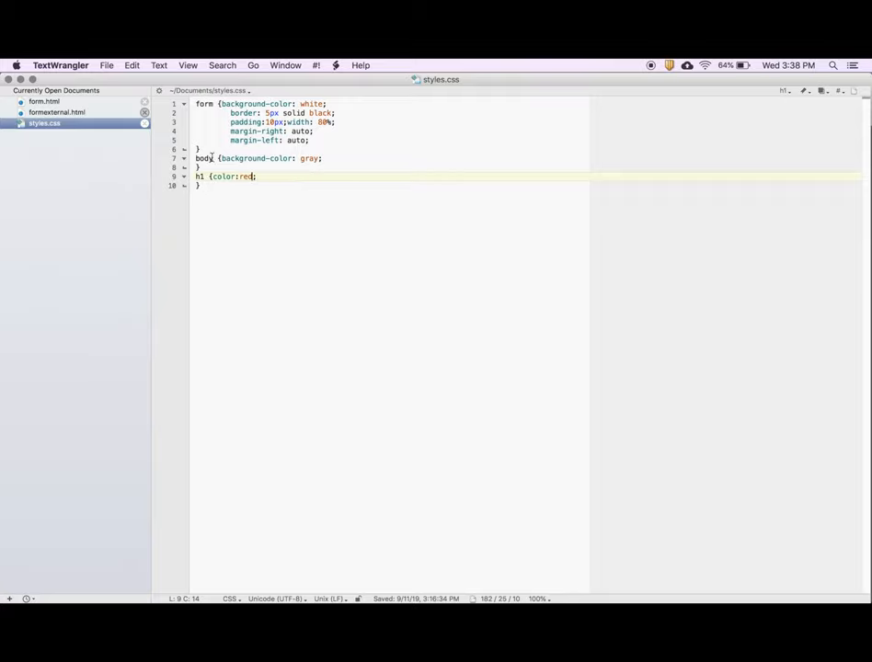
click(57, 112)
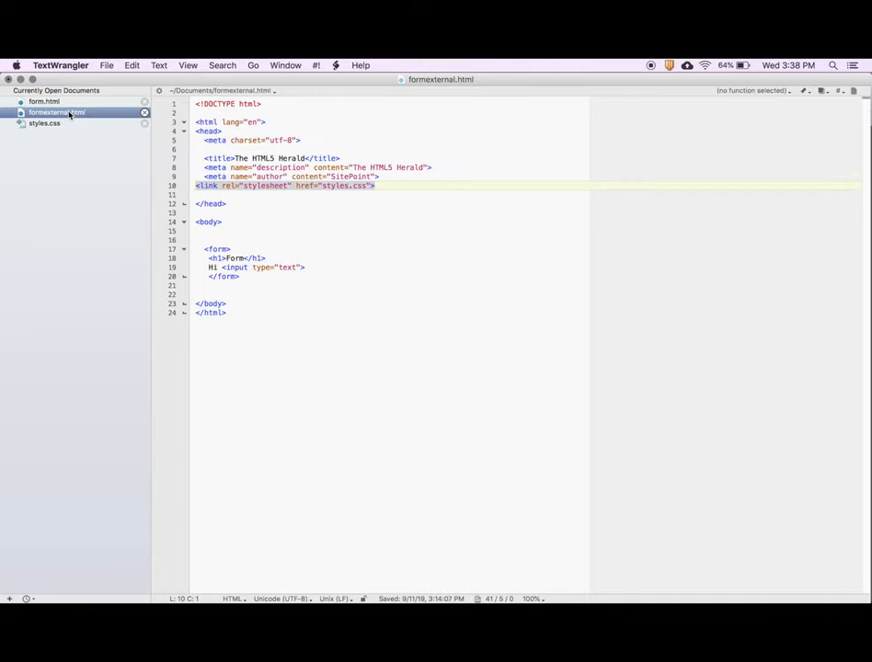
mouse_move(238, 186)
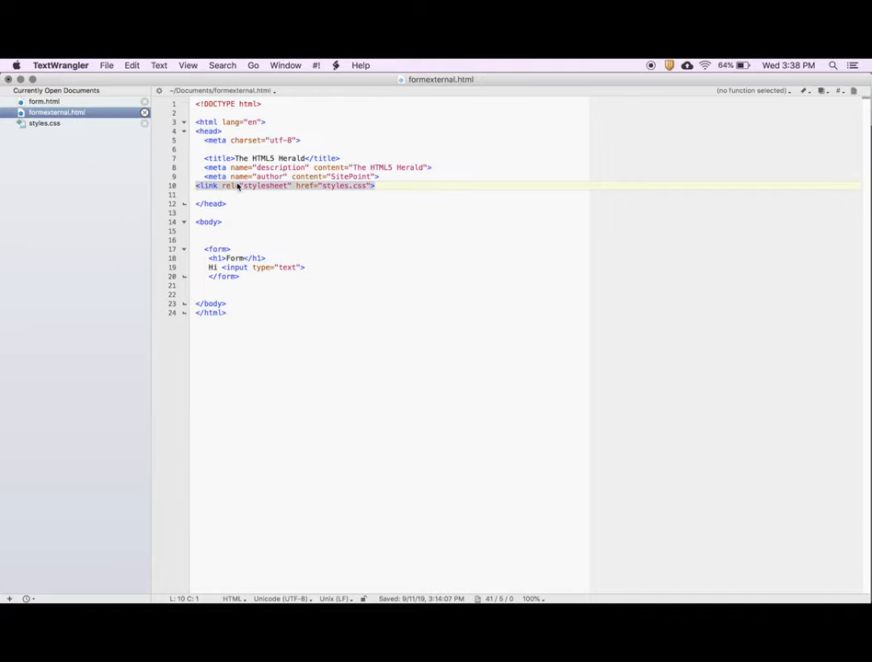